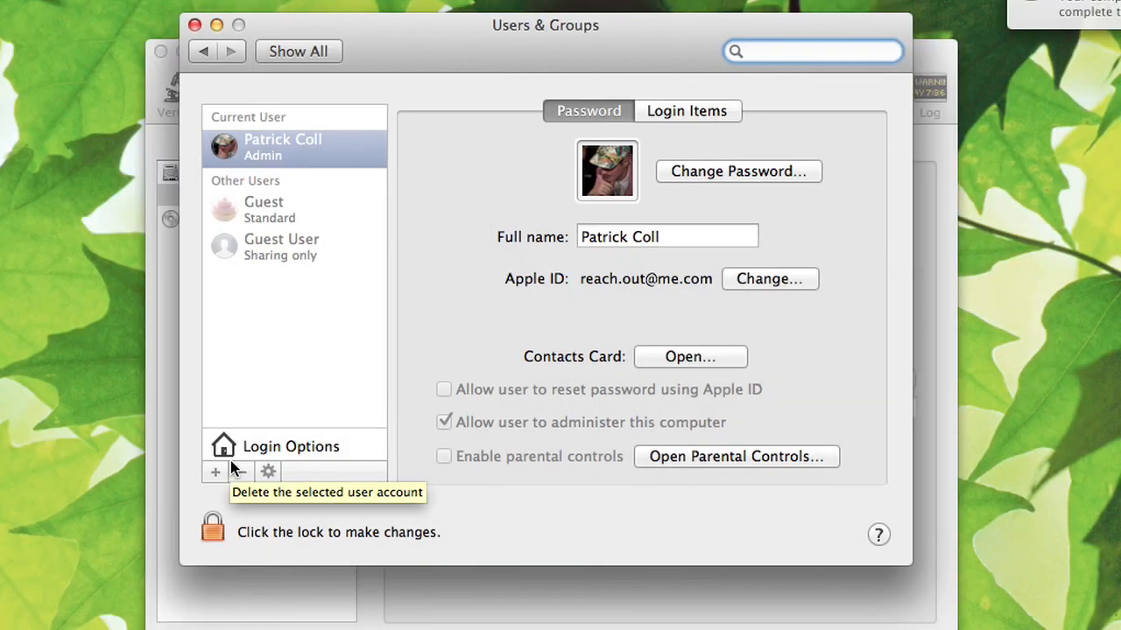
Launch Disk Utility from a Spotlight search for 'dis'
left_click(212, 532)
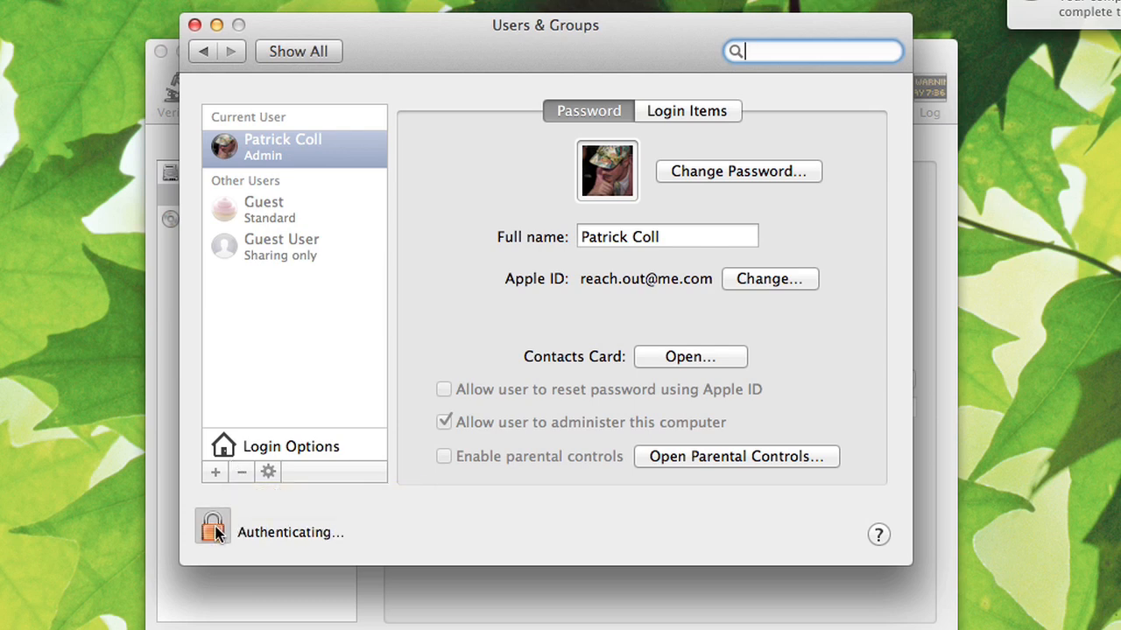
type("••••")
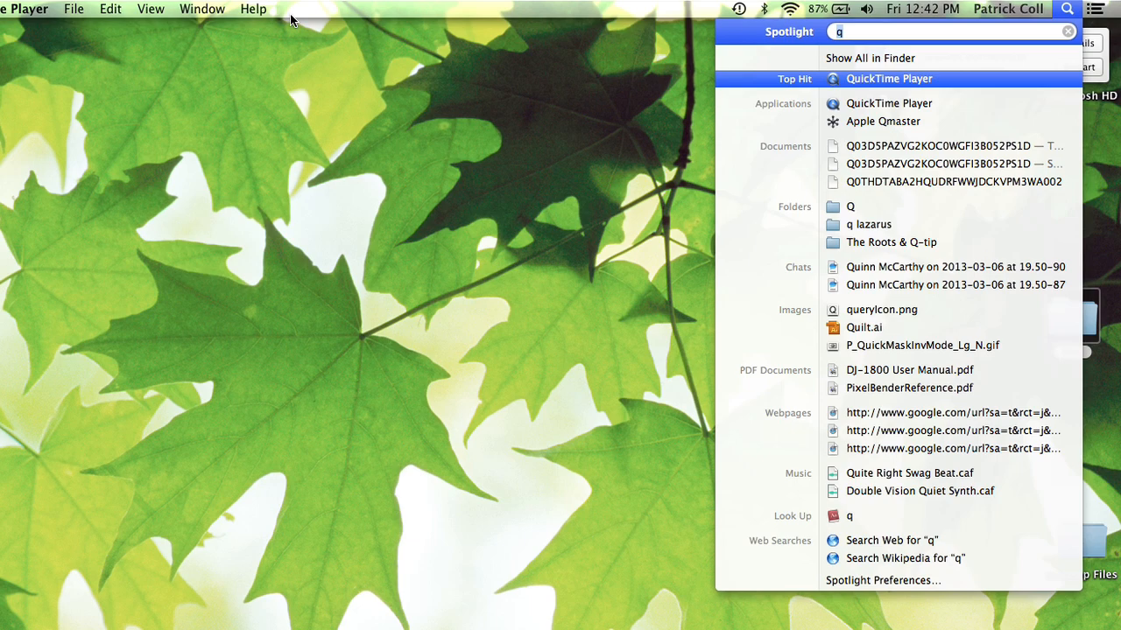
type("dis")
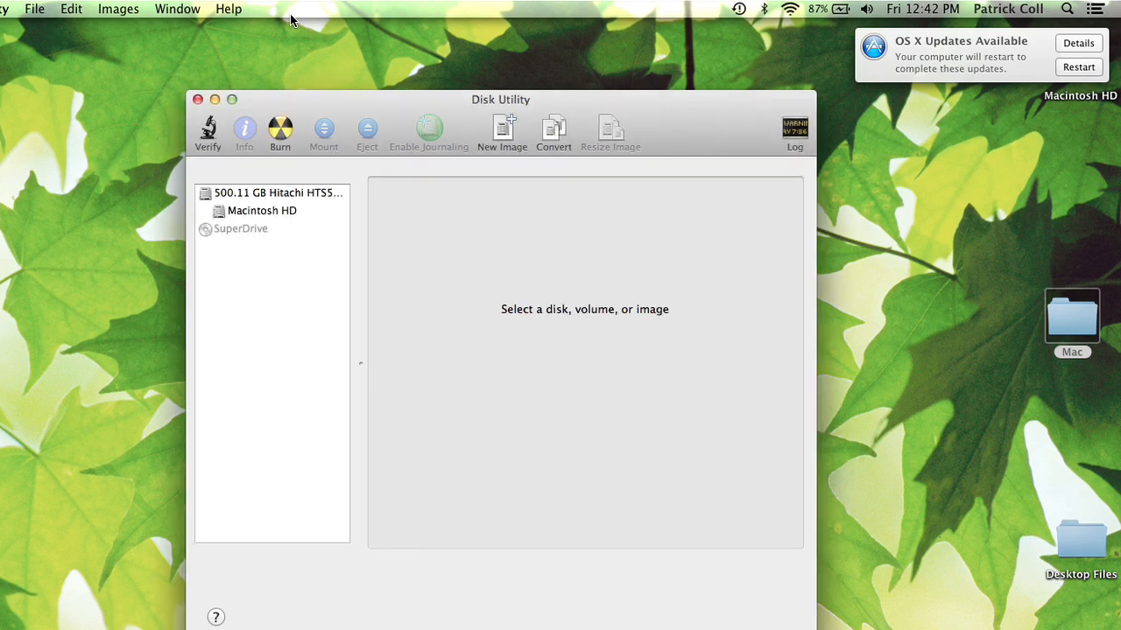
Select the Macintosh HD volume and show its Erase options
left_click(261, 210)
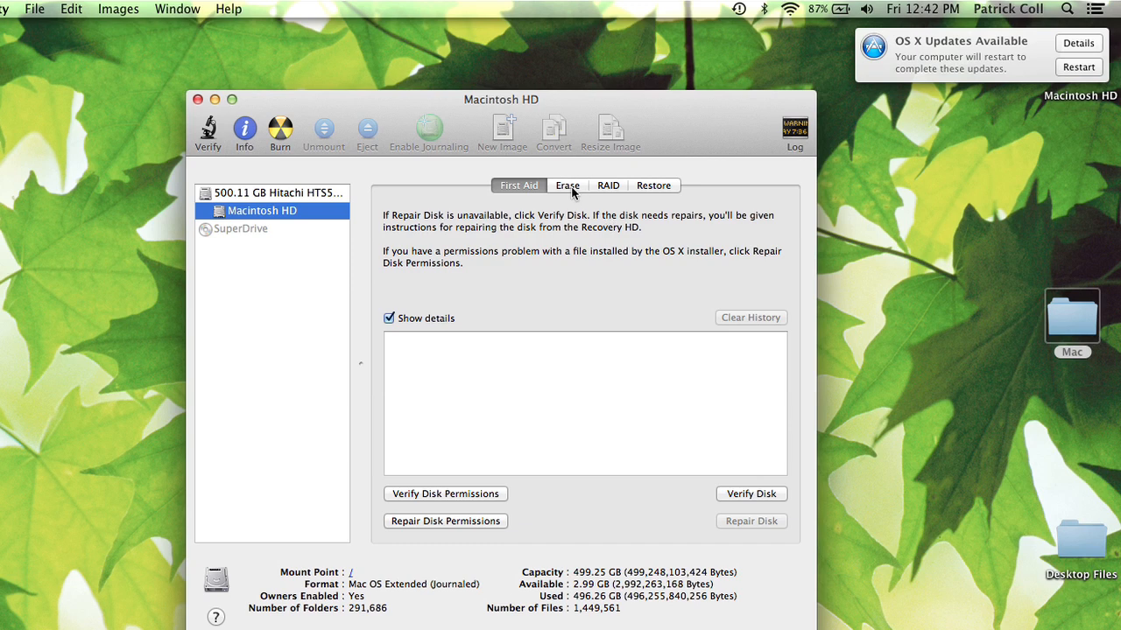
left_click(567, 185)
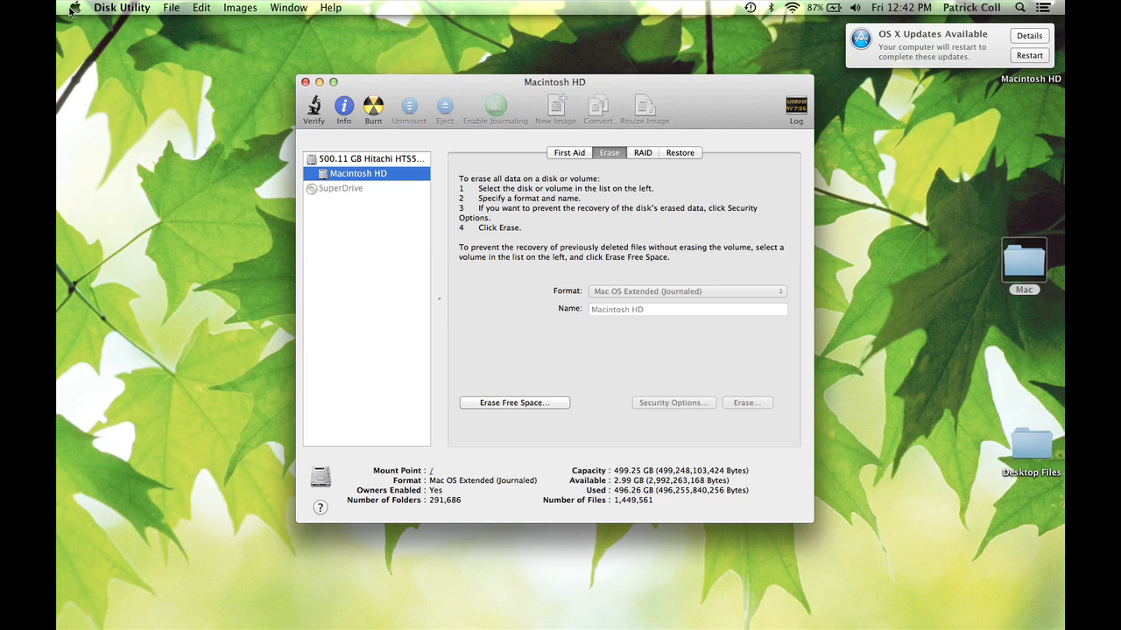
left_click(86, 7)
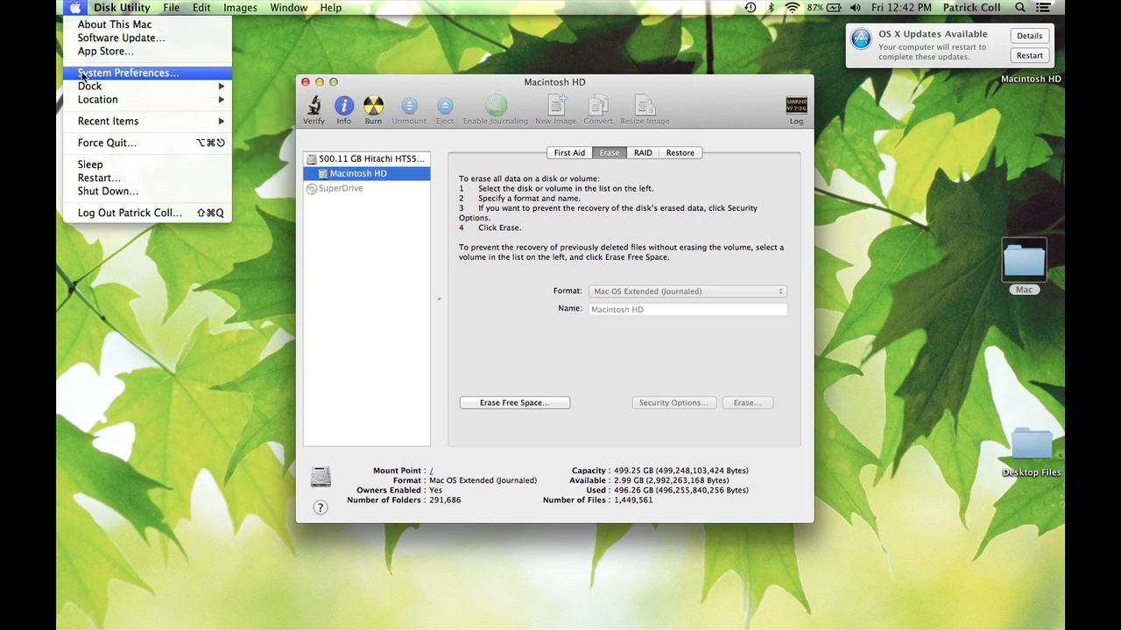
Open System Preferences from the Apple menu and go to Users & Groups
left_click(128, 72)
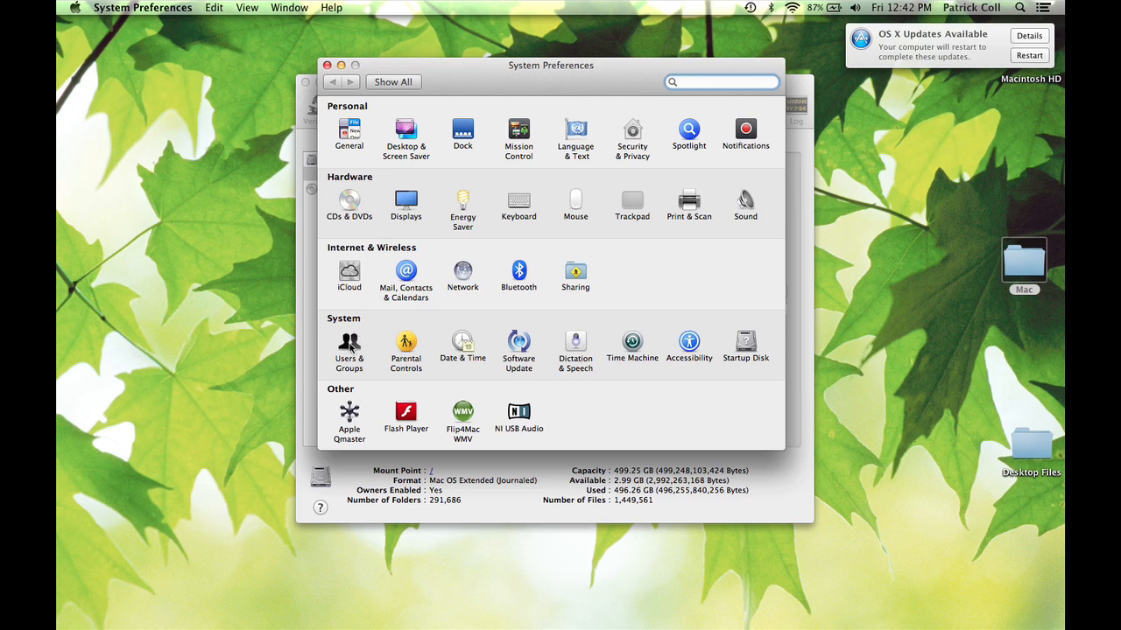
left_click(348, 344)
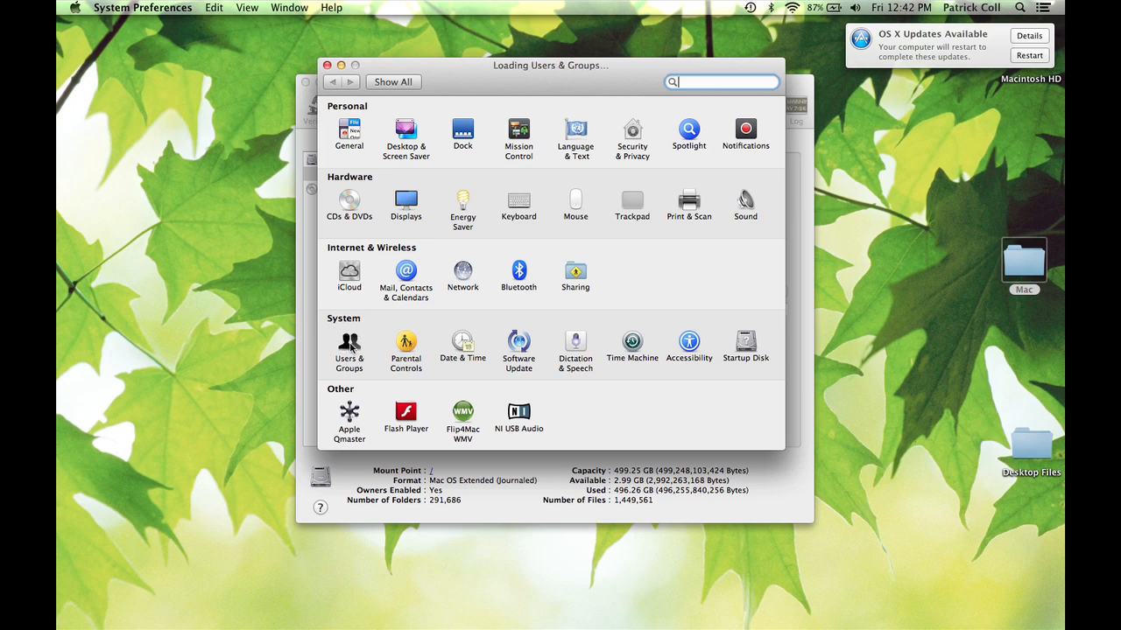
left_click(349, 344)
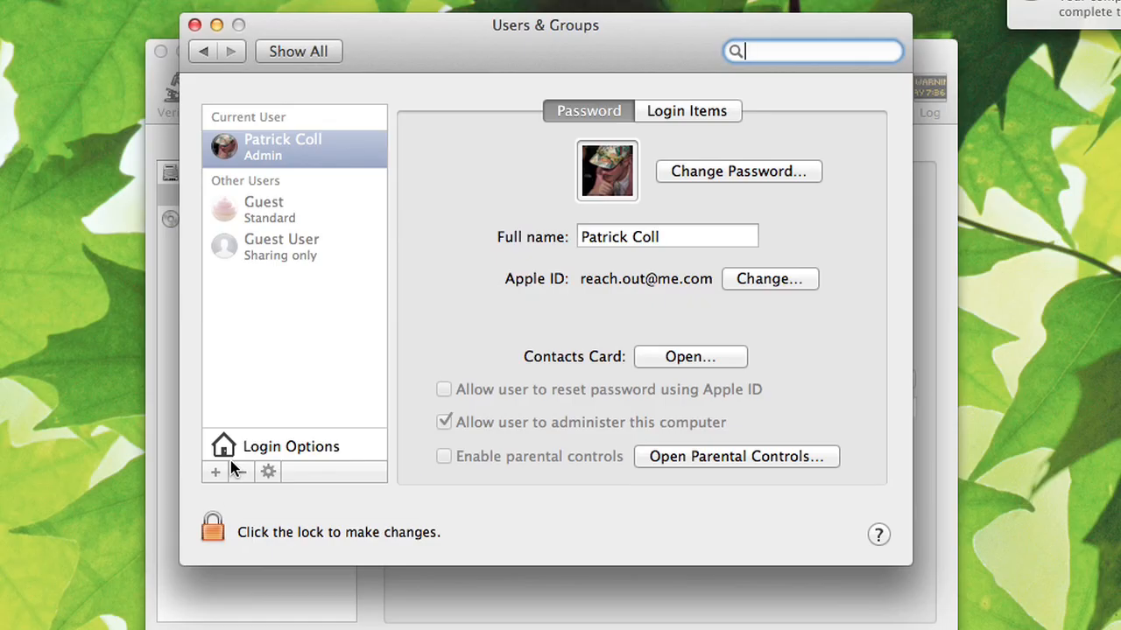
left_click(212, 532)
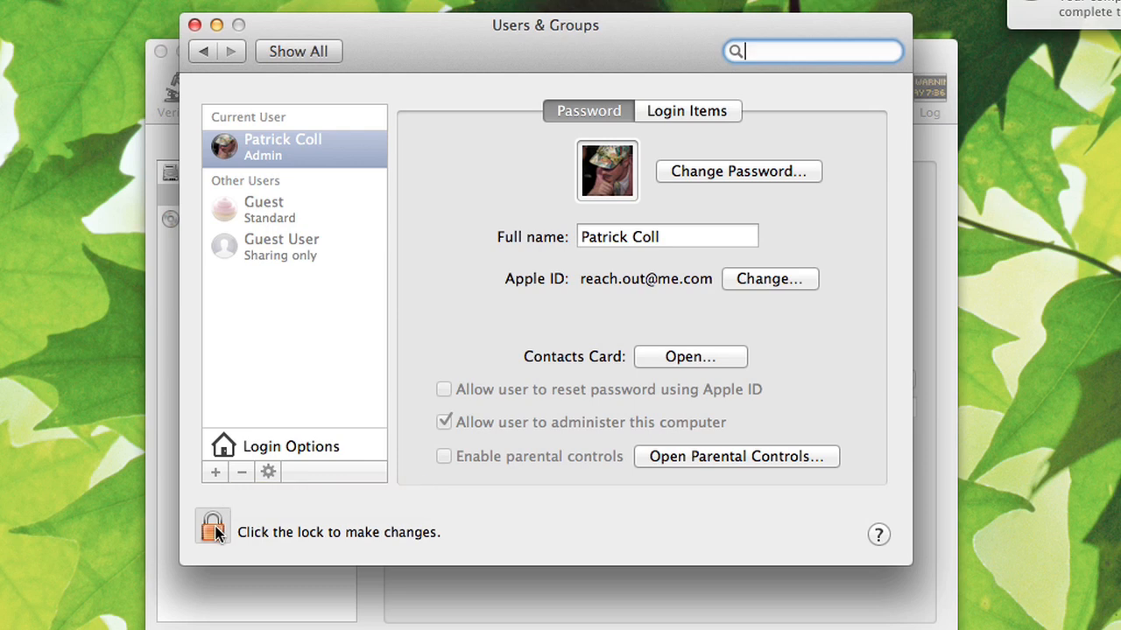
Unlock Users & Groups by entering the admin password
left_click(212, 525)
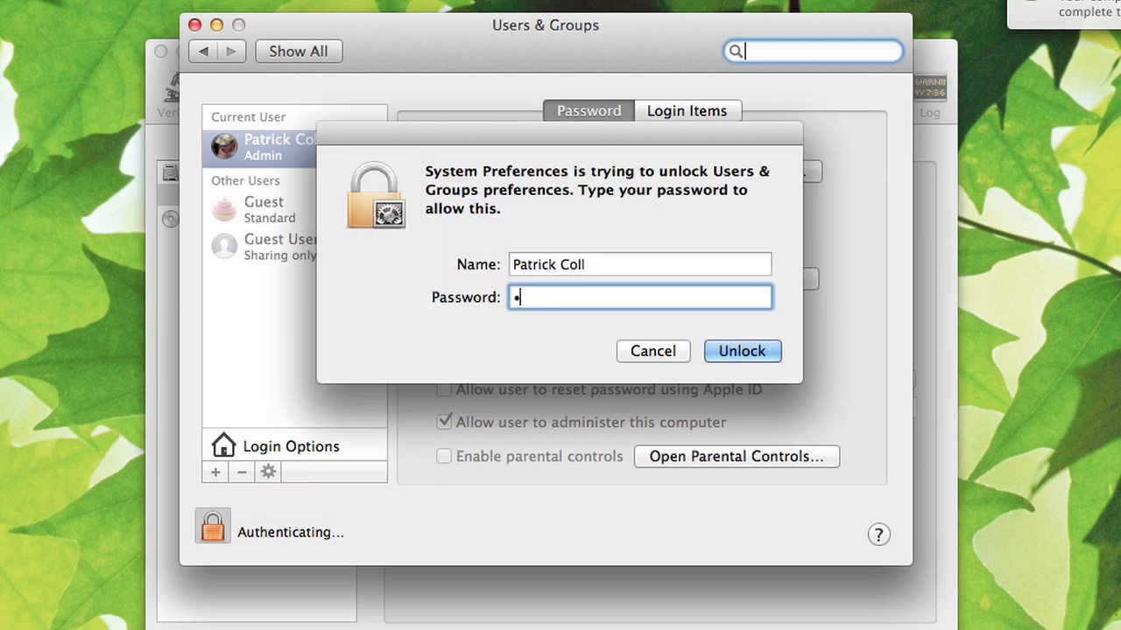
type("password")
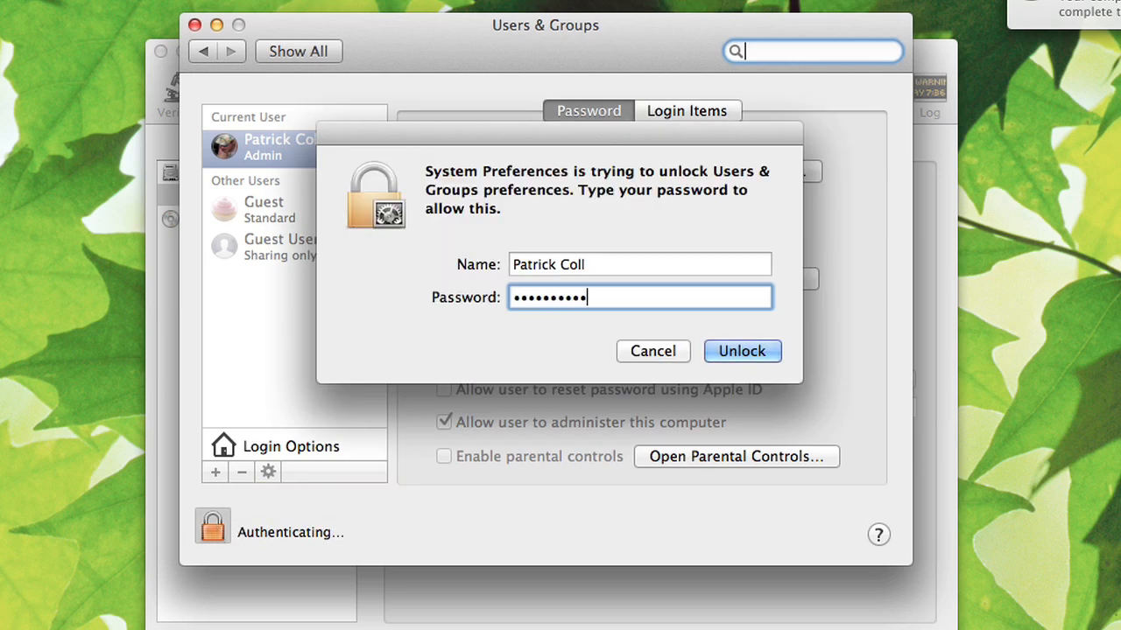
left_click(743, 351)
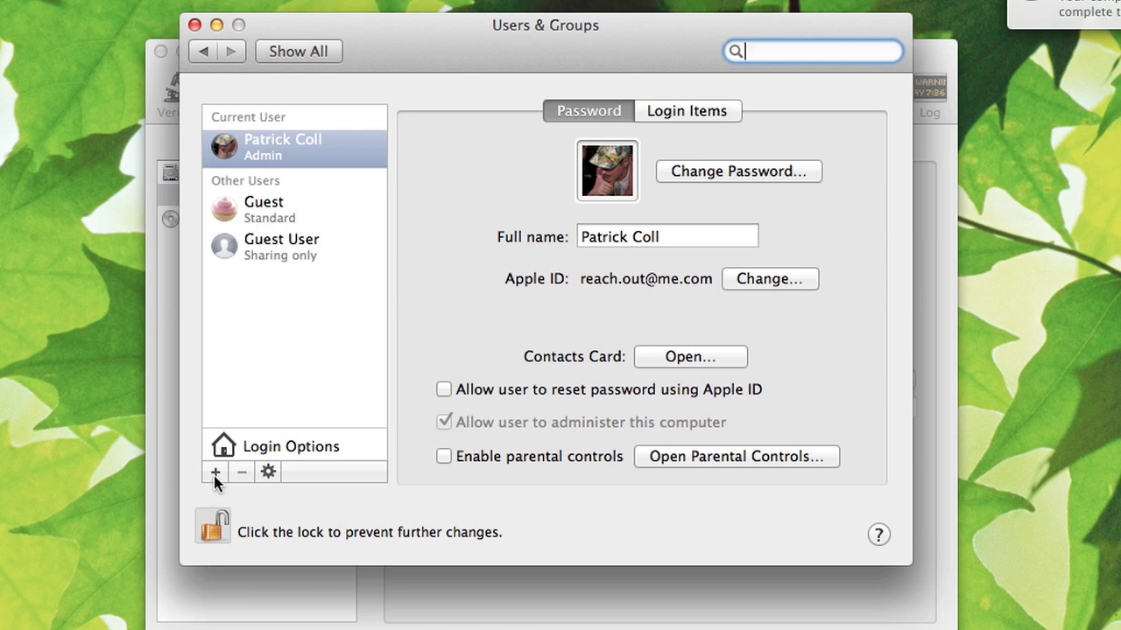
Add a new Administrator account with full name 'test'
left_click(214, 472)
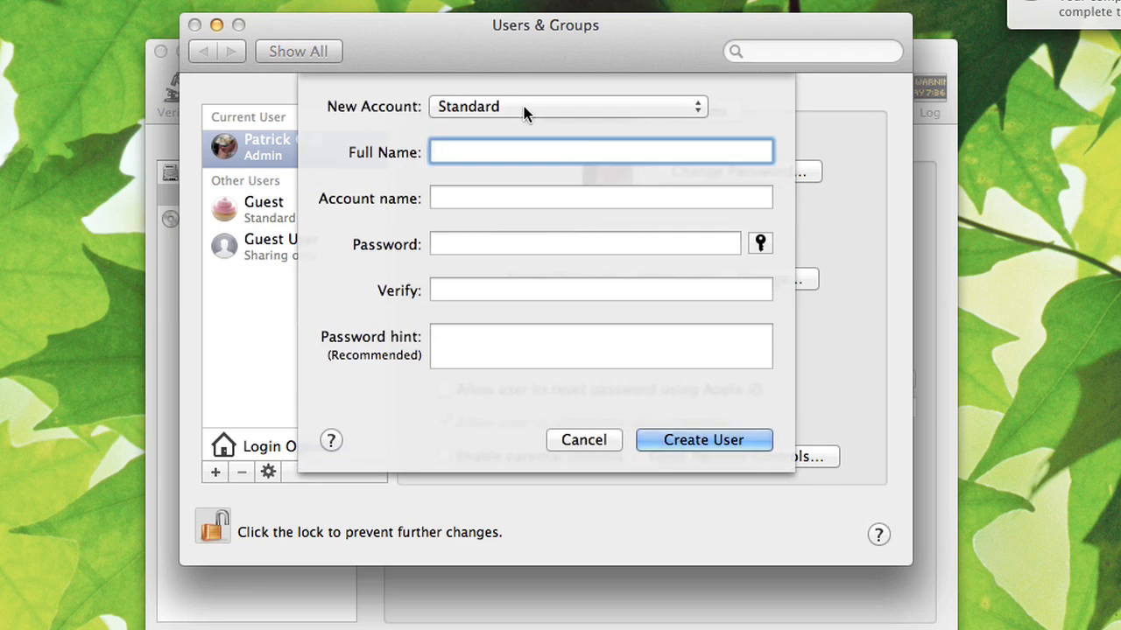
left_click(567, 106)
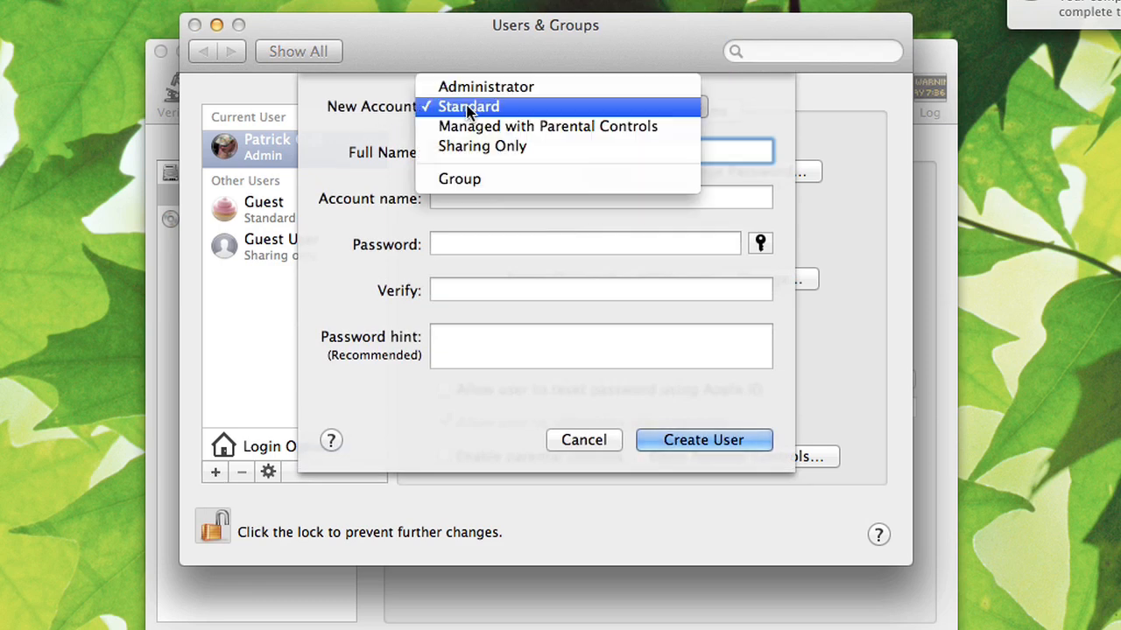
left_click(484, 86)
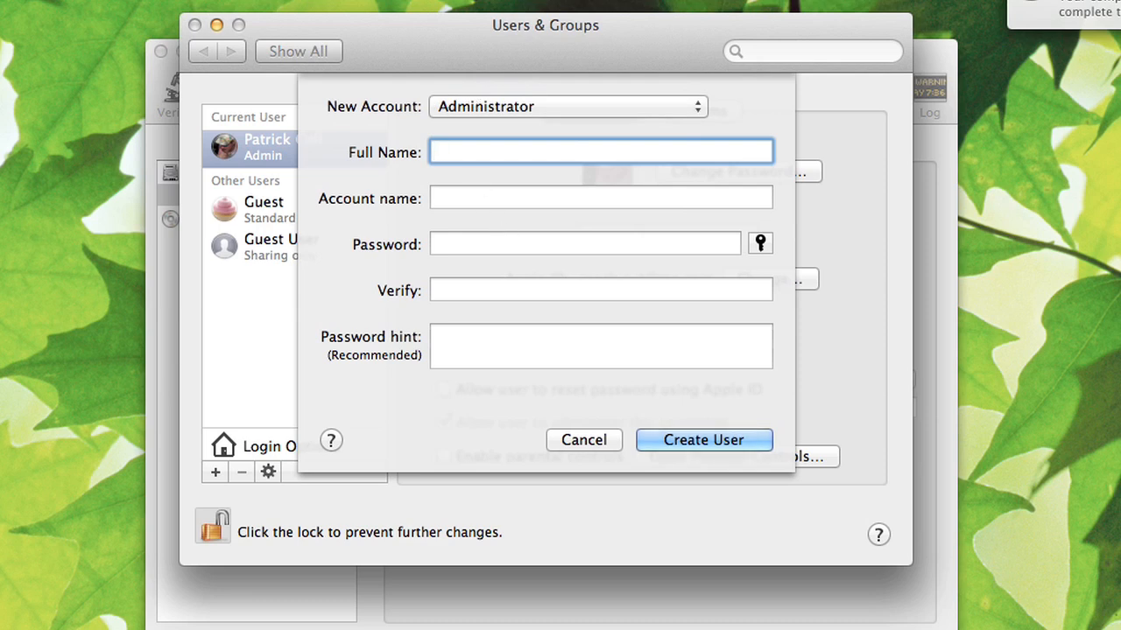
type("test")
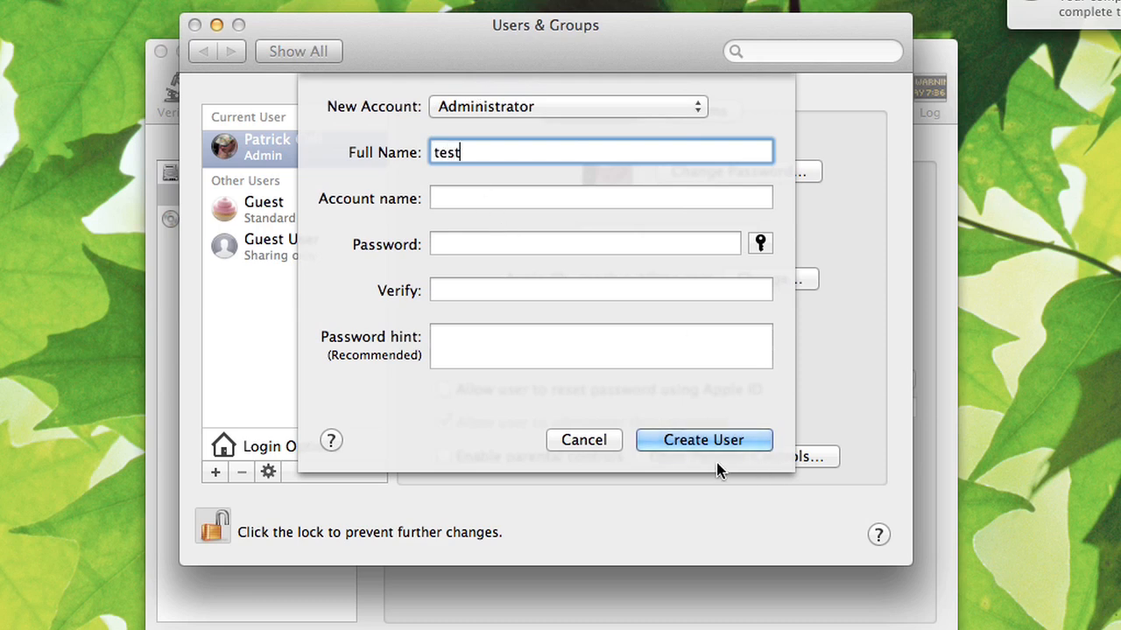
left_click(704, 439)
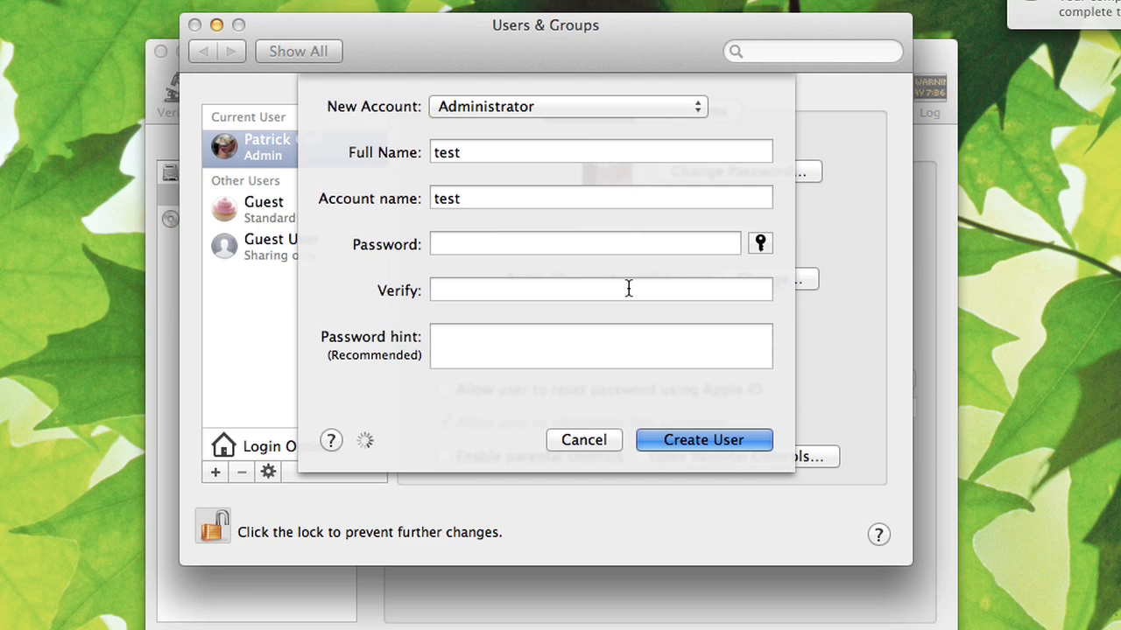
left_click(584, 439)
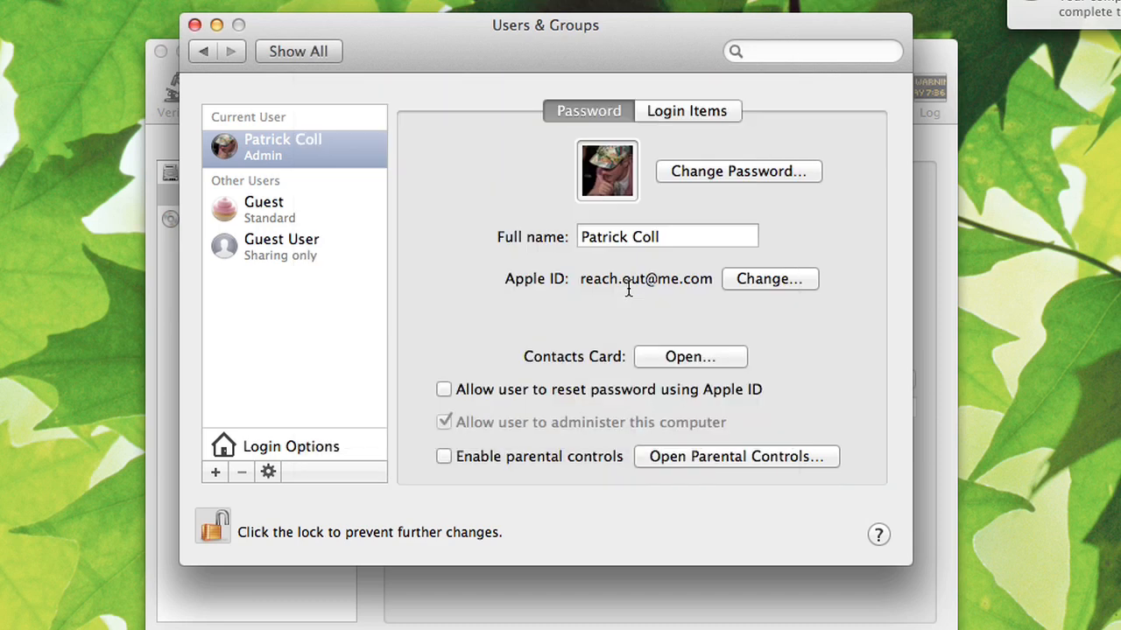
mouse_move(295, 333)
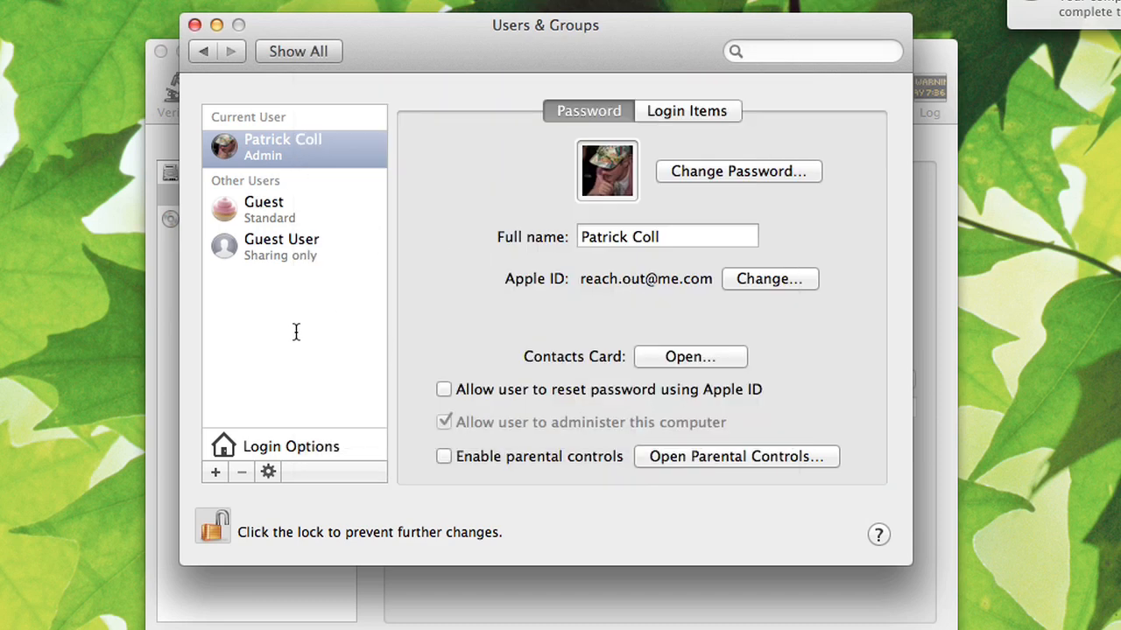
left_click(280, 247)
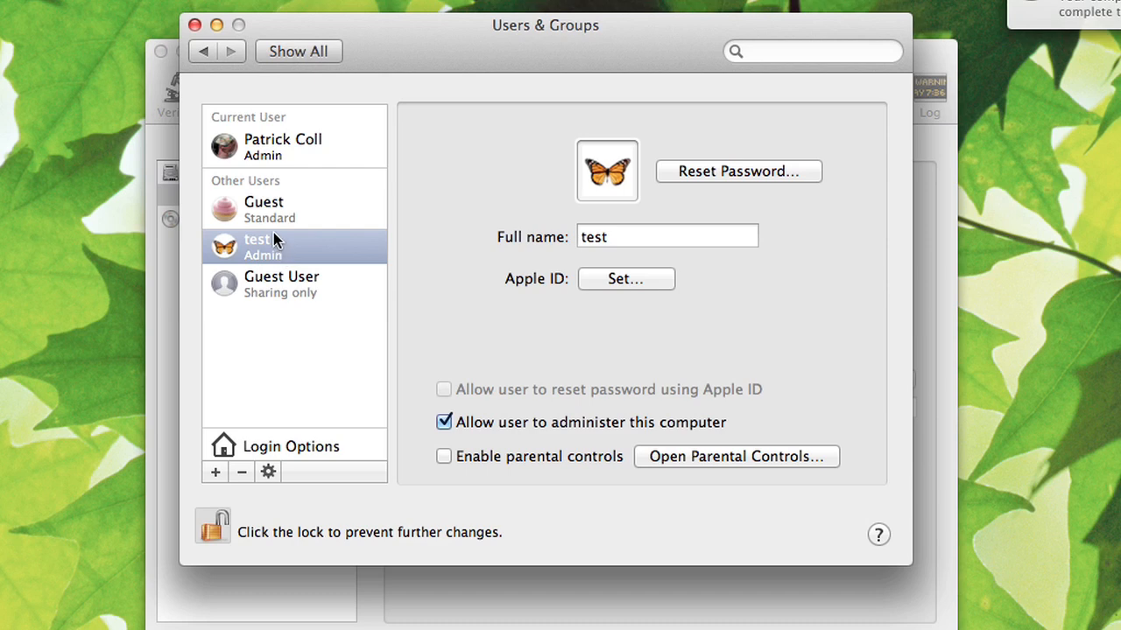
mouse_move(283, 253)
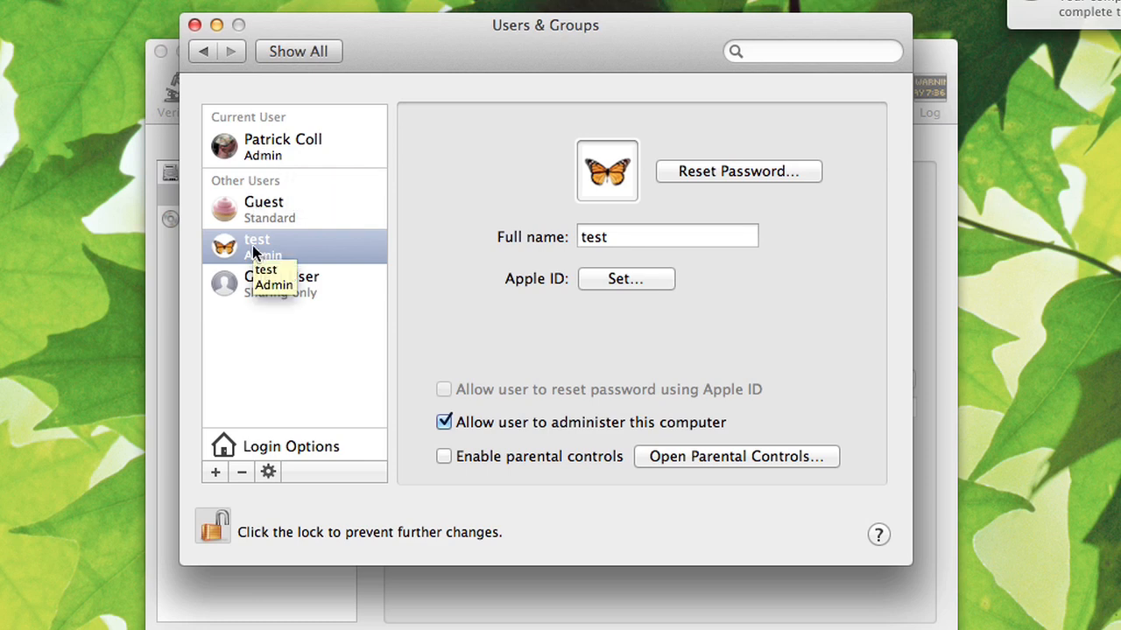
mouse_move(286, 156)
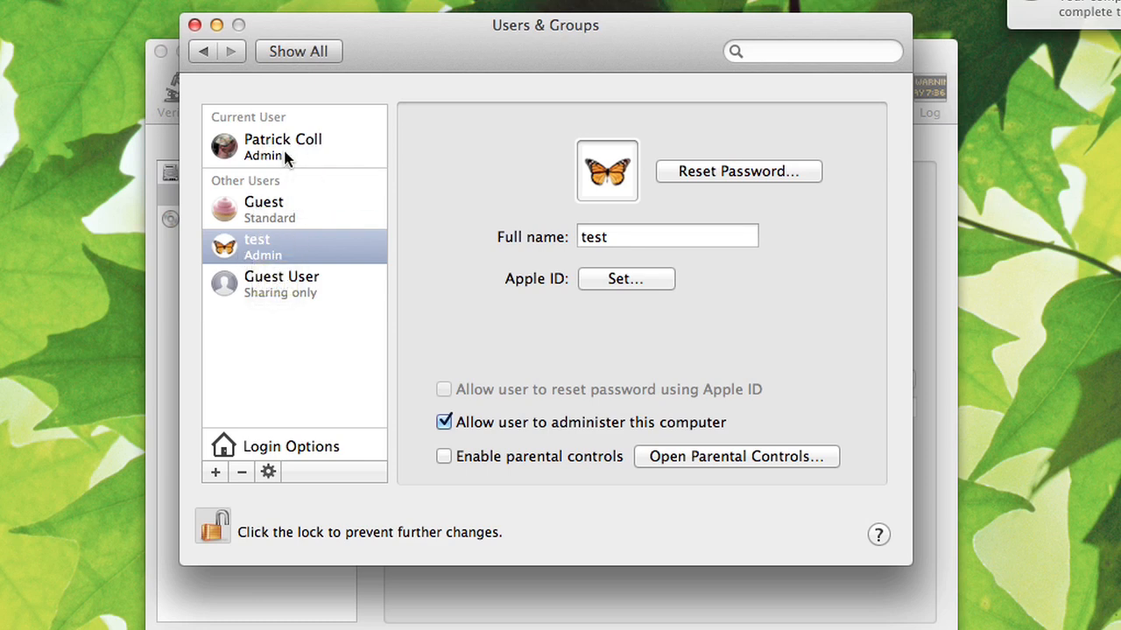
mouse_move(101, 12)
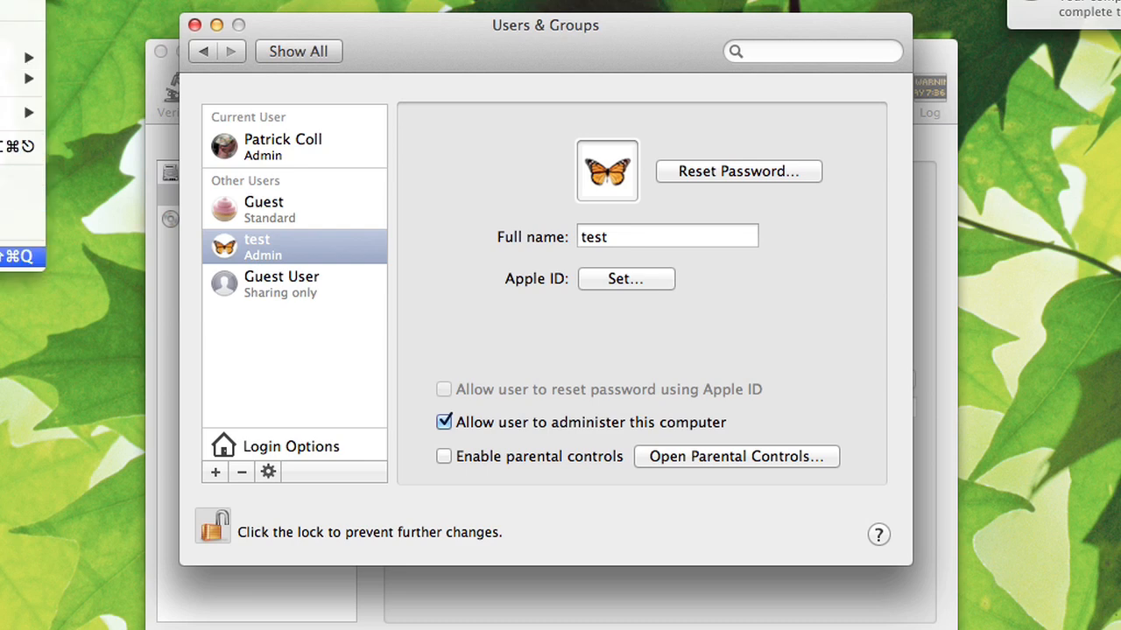
mouse_move(330, 229)
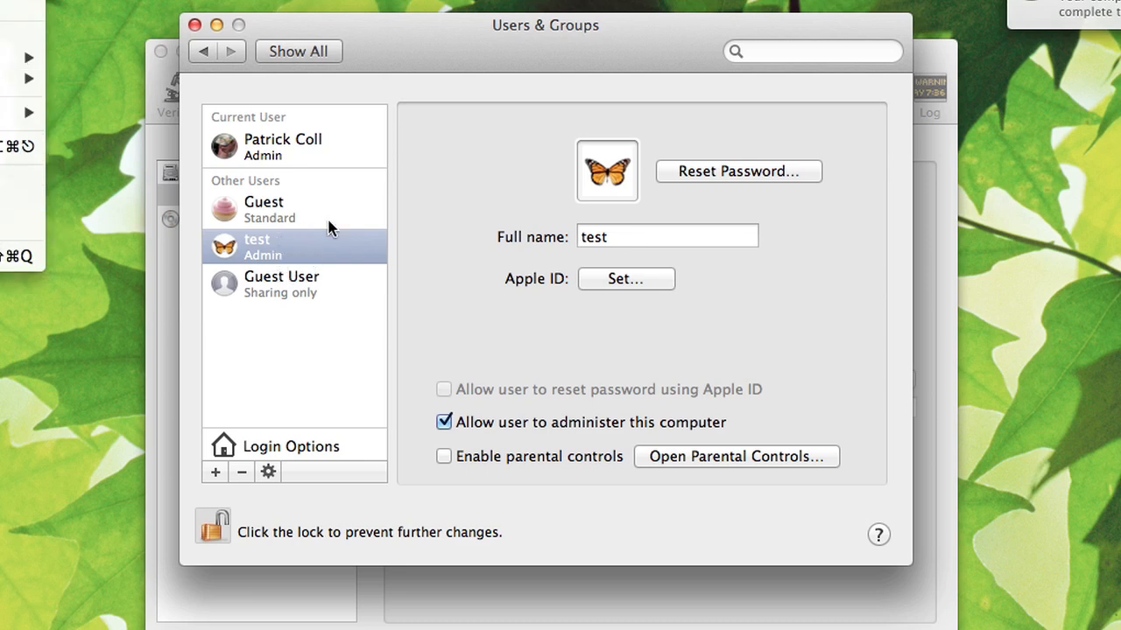
mouse_move(397, 140)
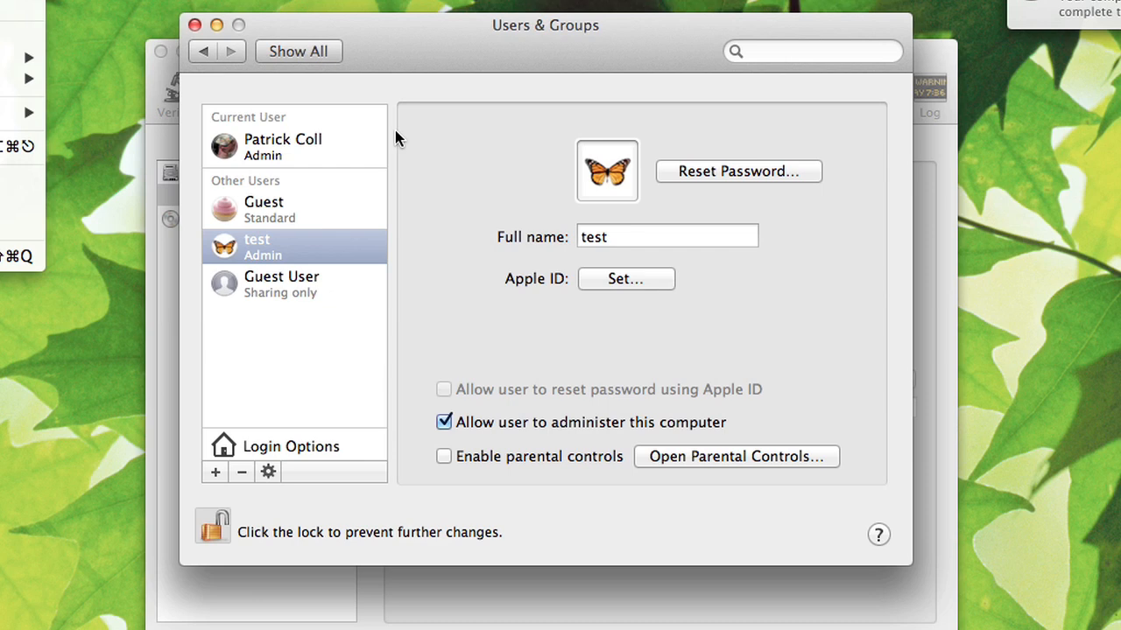
mouse_move(302, 156)
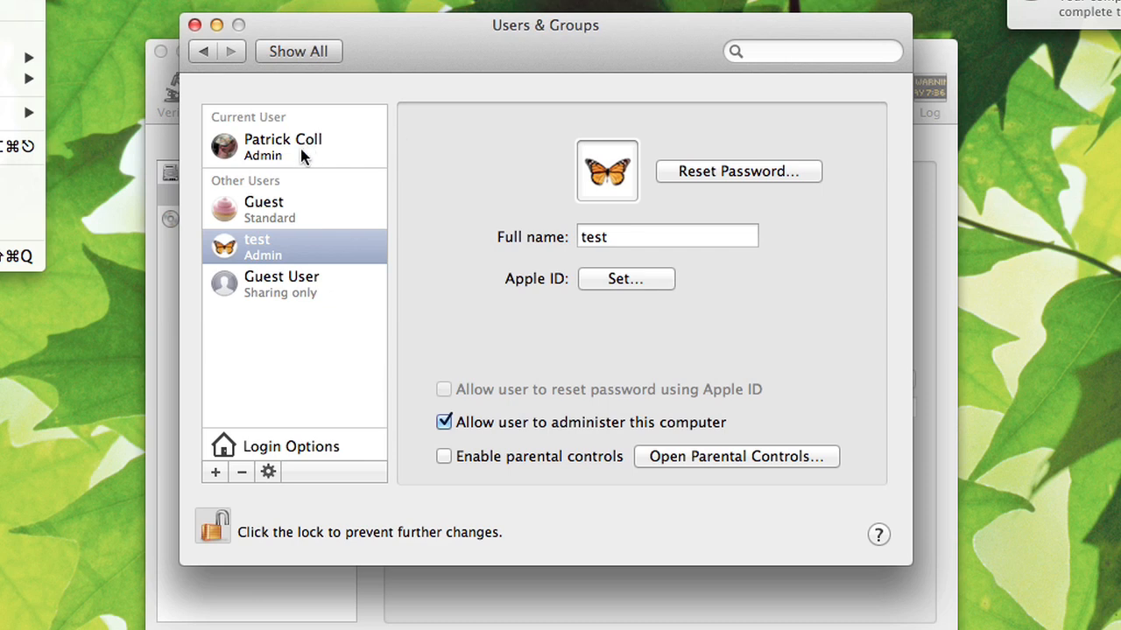
mouse_move(242, 472)
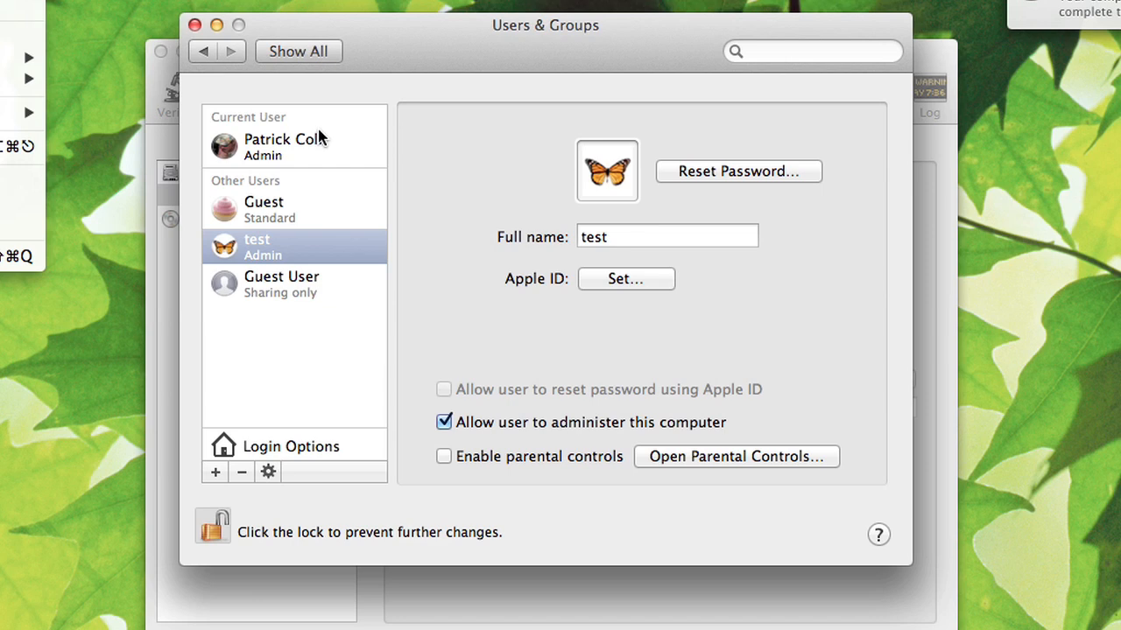
mouse_move(270, 132)
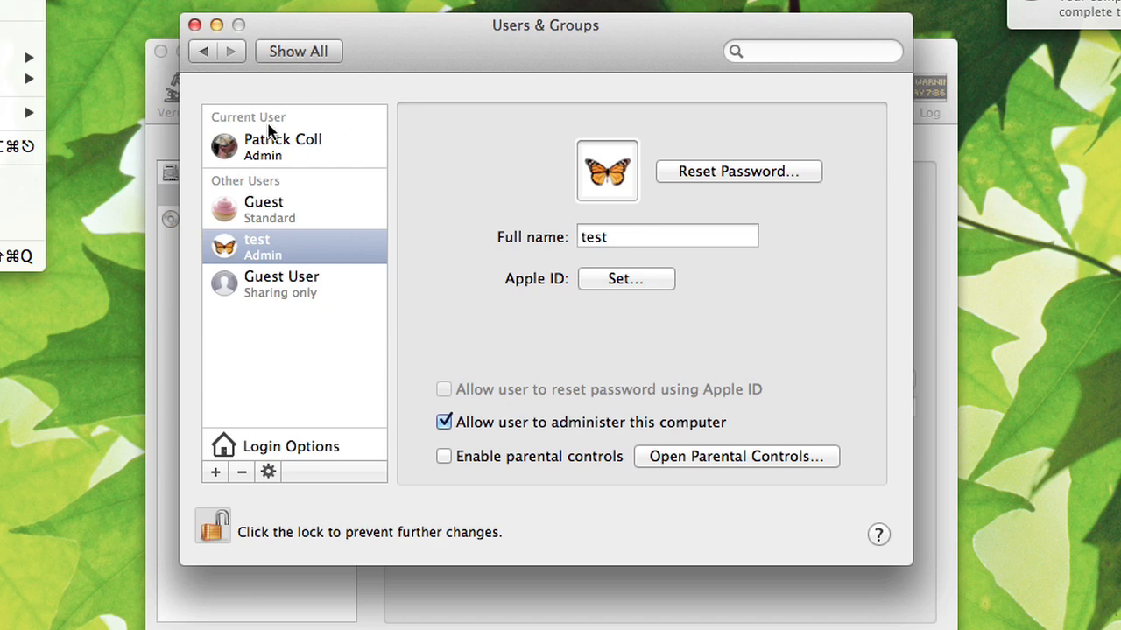
mouse_move(216, 472)
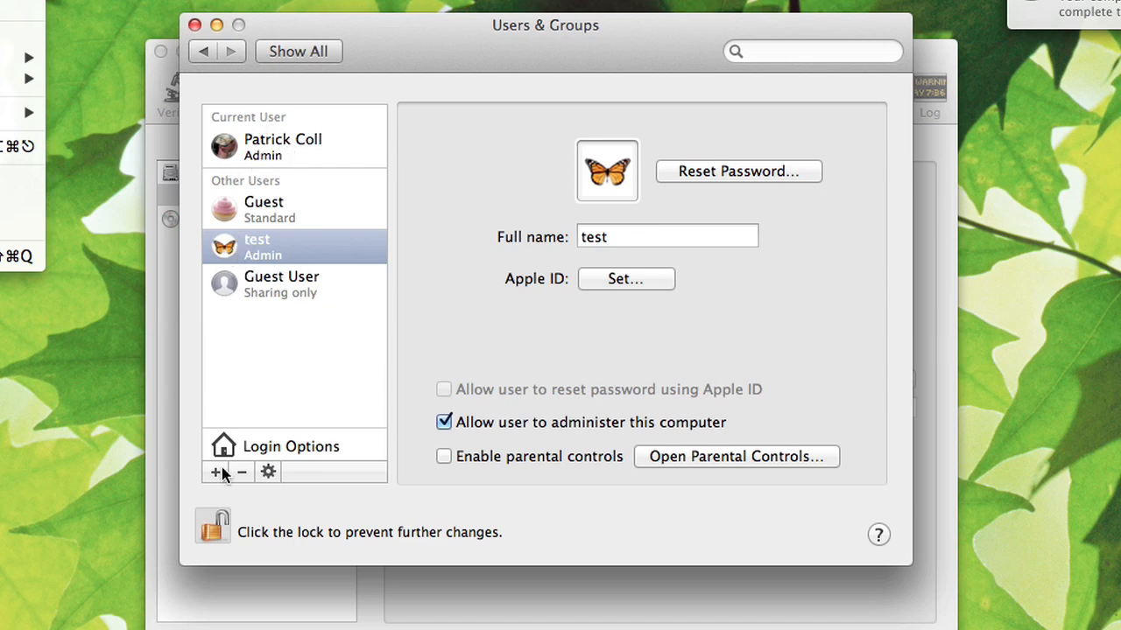
mouse_move(245, 480)
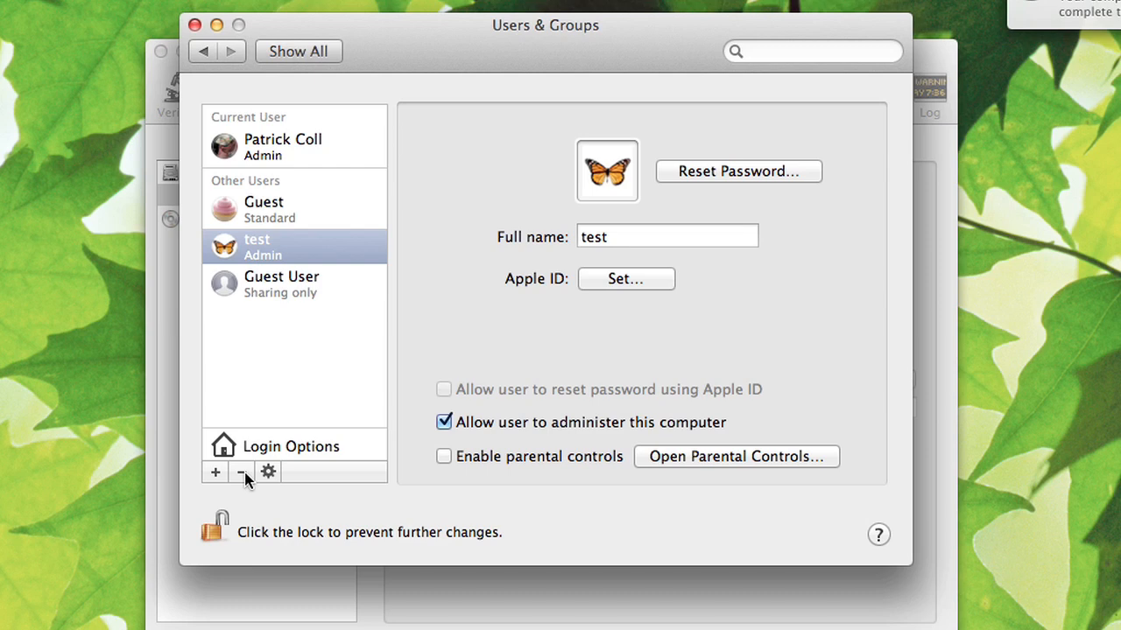
Remove the 'test' user, deleting its home folder with secure erase
left_click(241, 471)
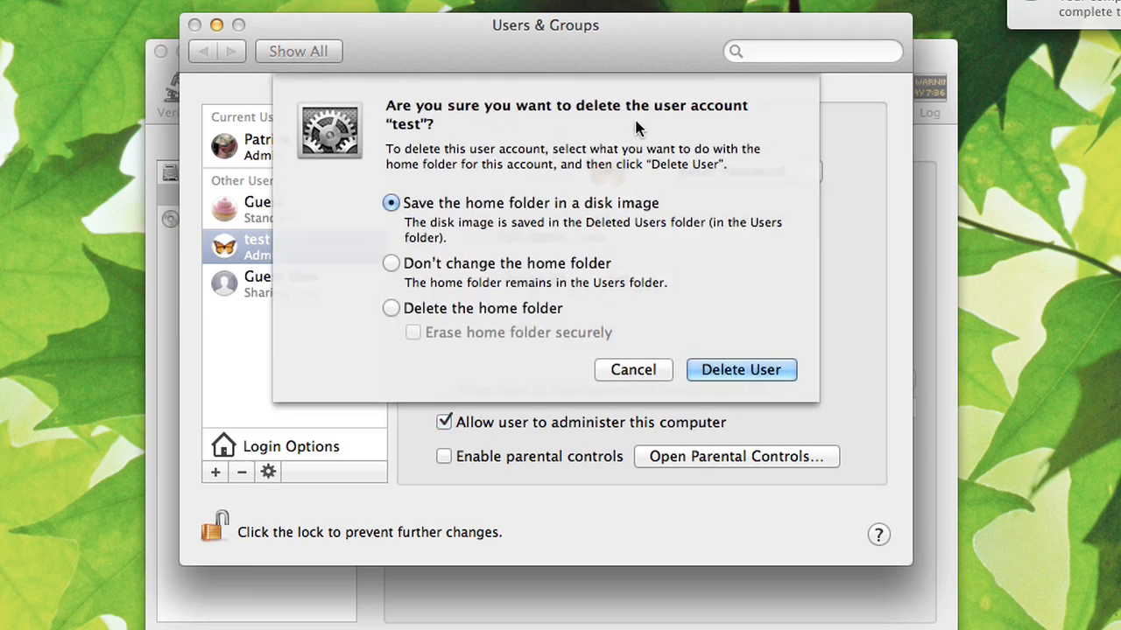
mouse_move(426, 194)
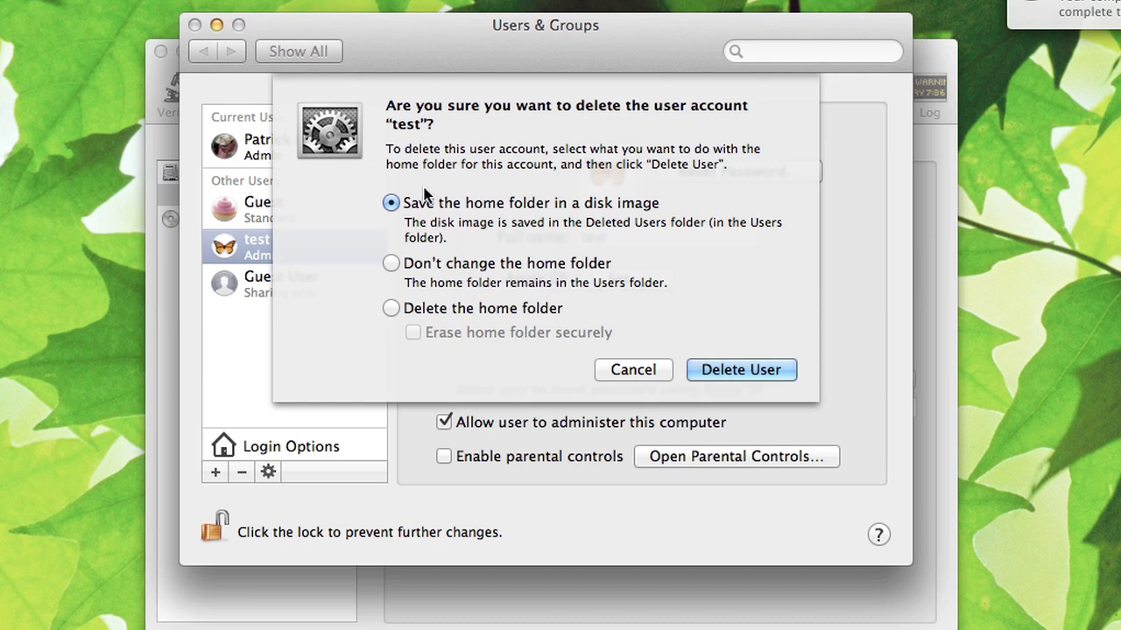
mouse_move(614, 217)
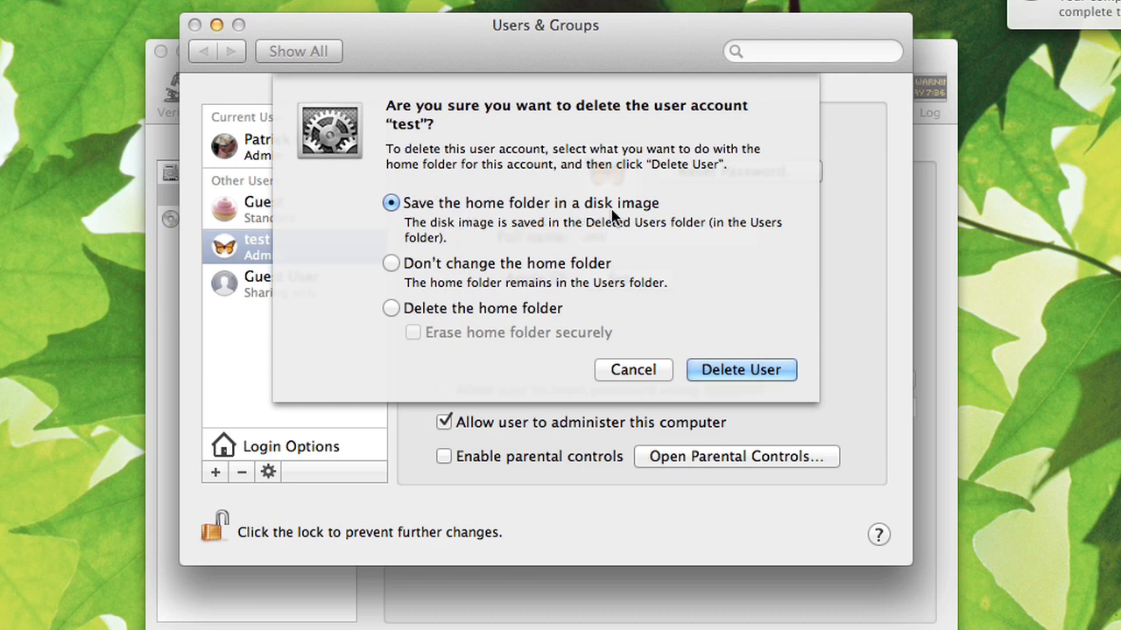
mouse_move(481, 253)
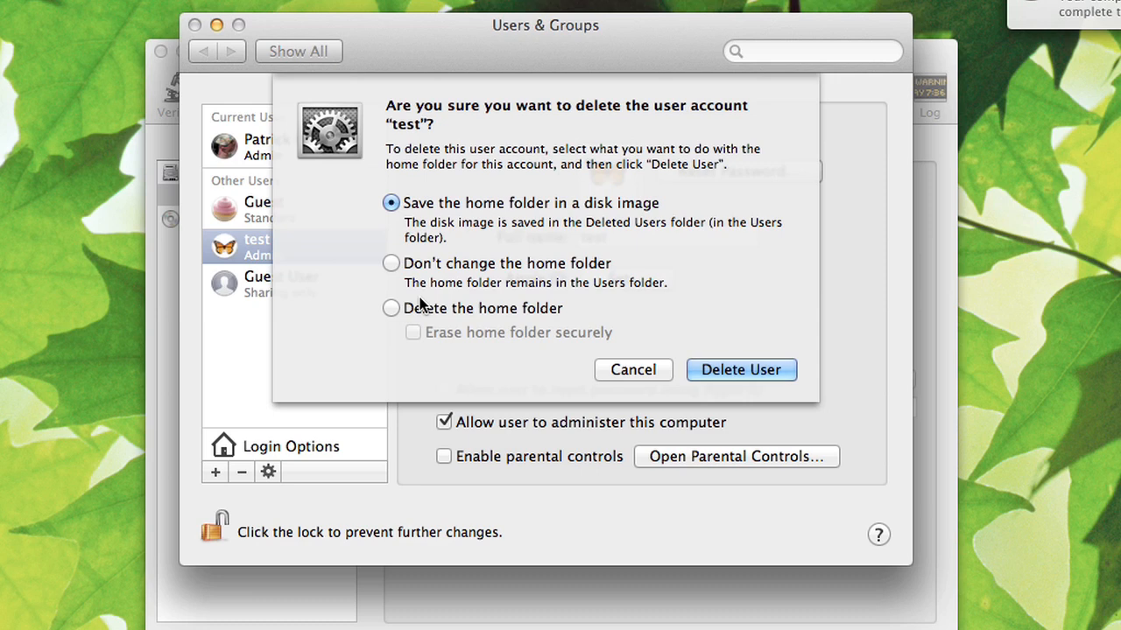
left_click(390, 308)
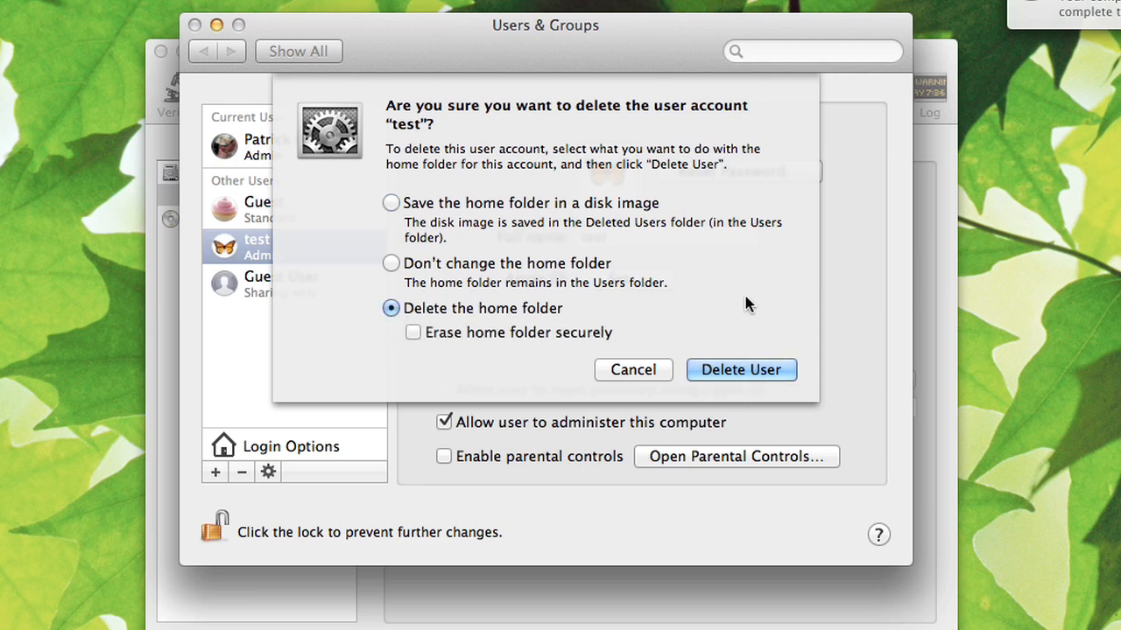
left_click(412, 333)
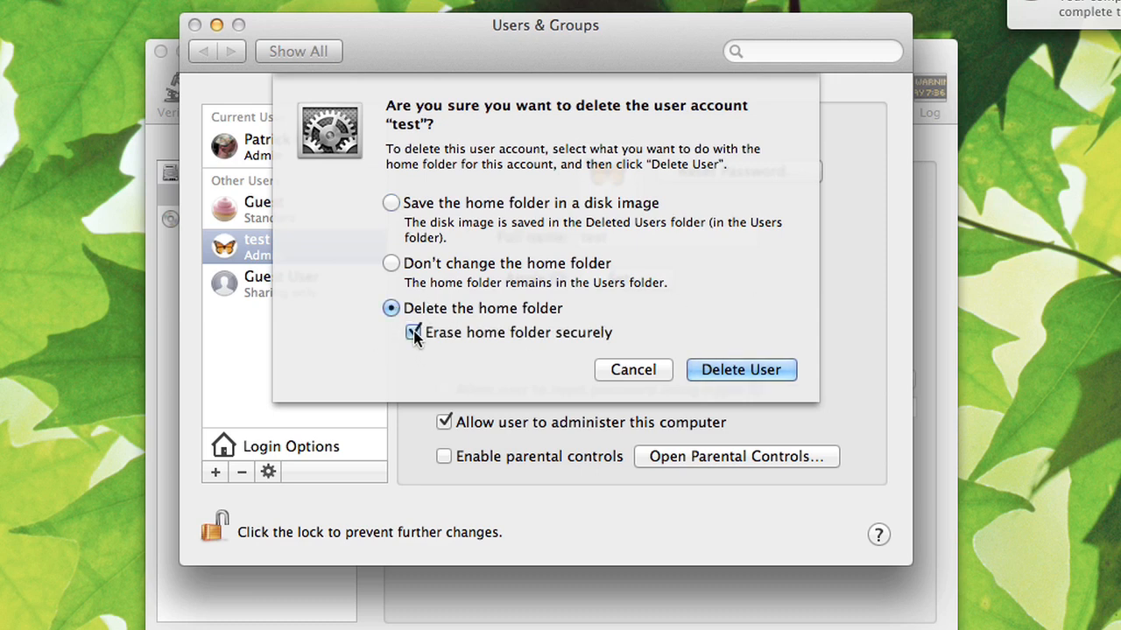
left_click(740, 370)
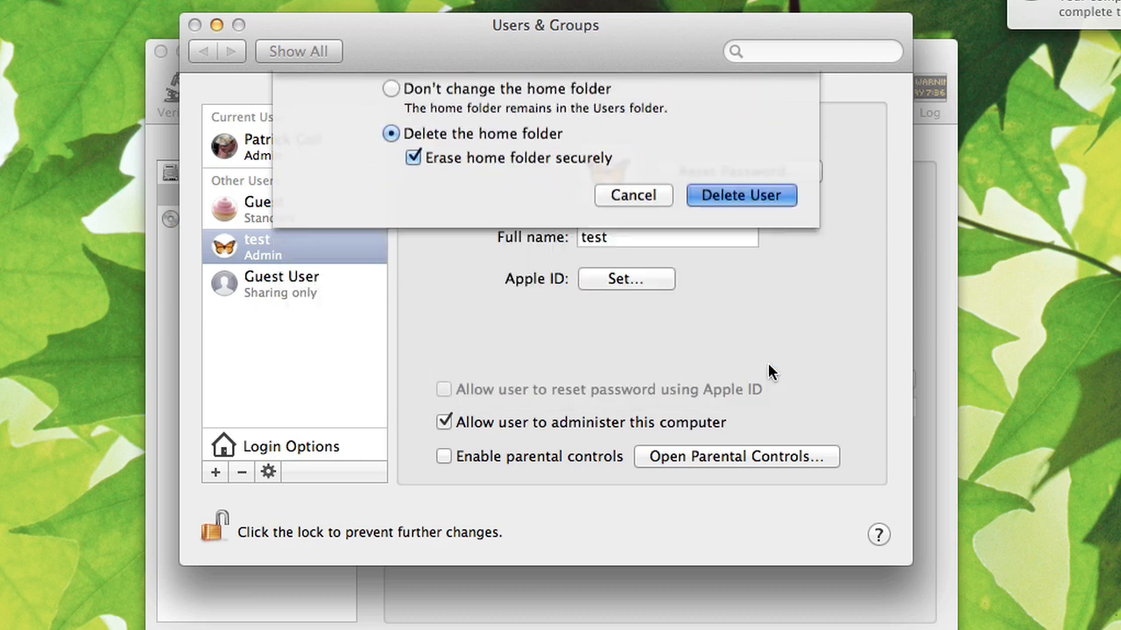
left_click(740, 194)
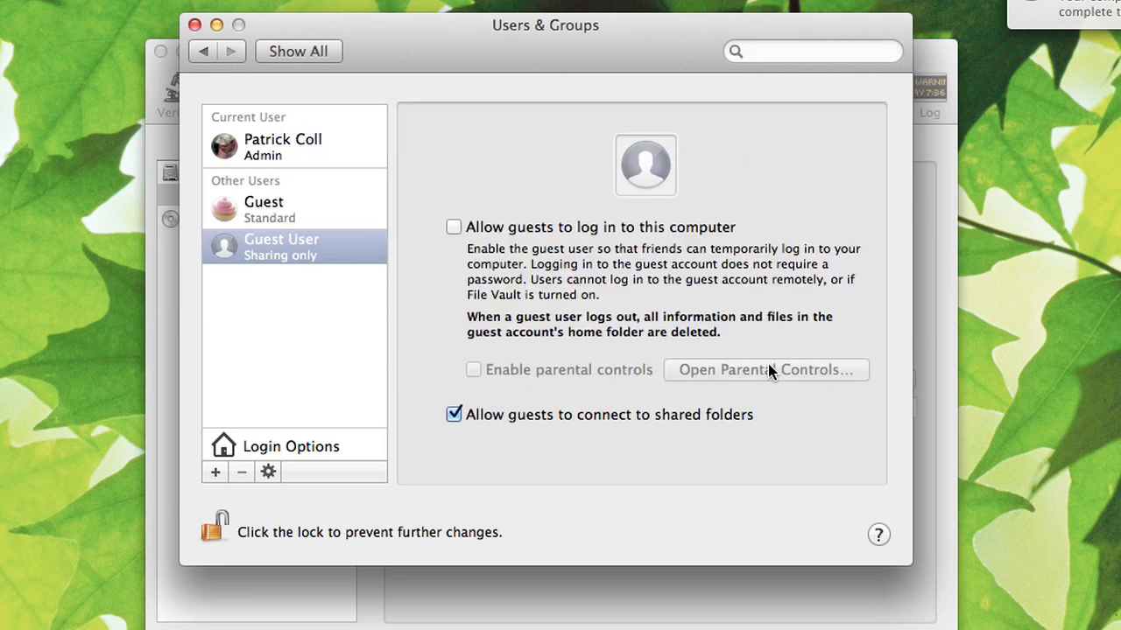
mouse_move(261, 29)
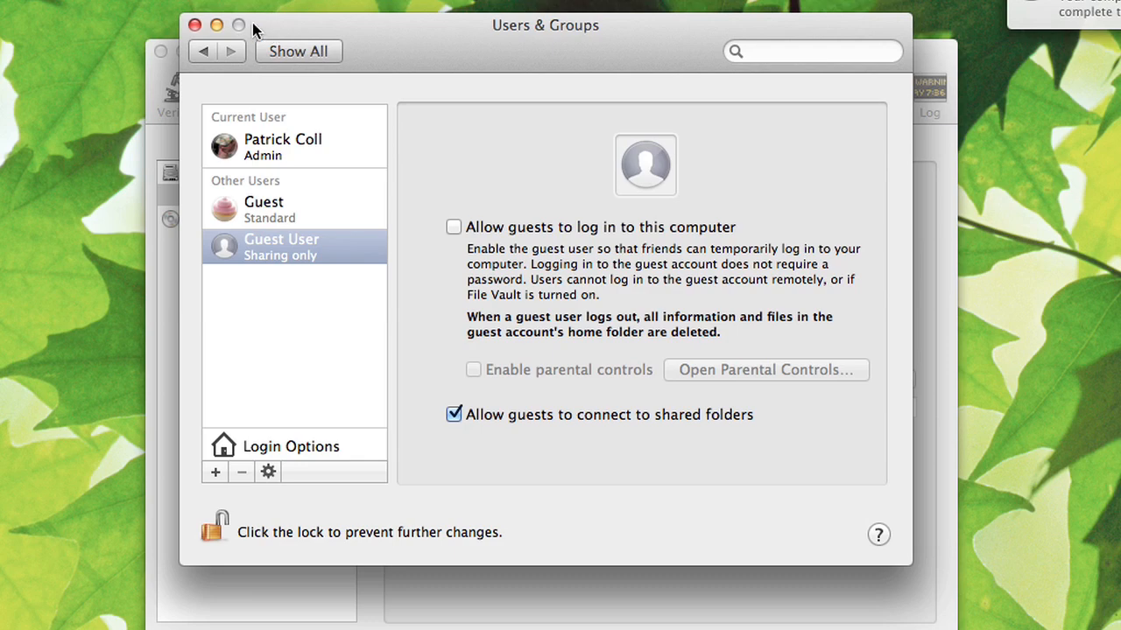